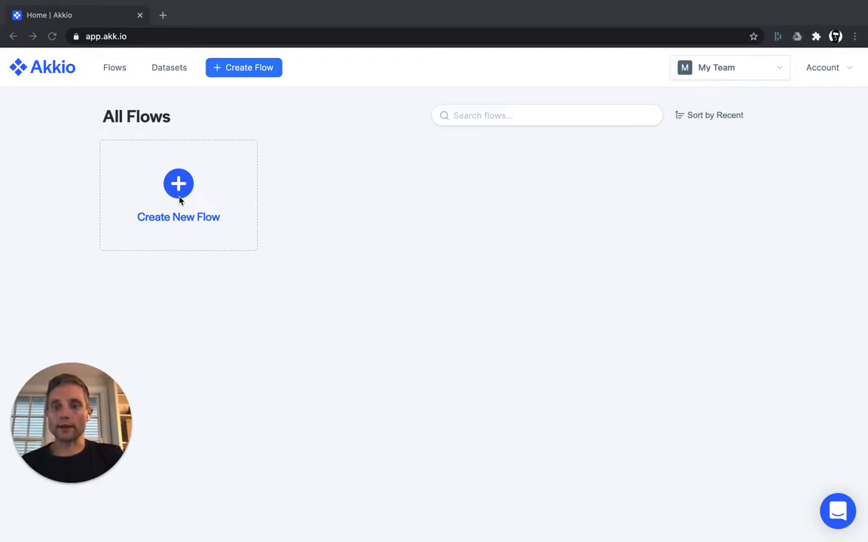
- Create a new flow with Sales Primary.csv as its table input and preview its columns
click(179, 185)
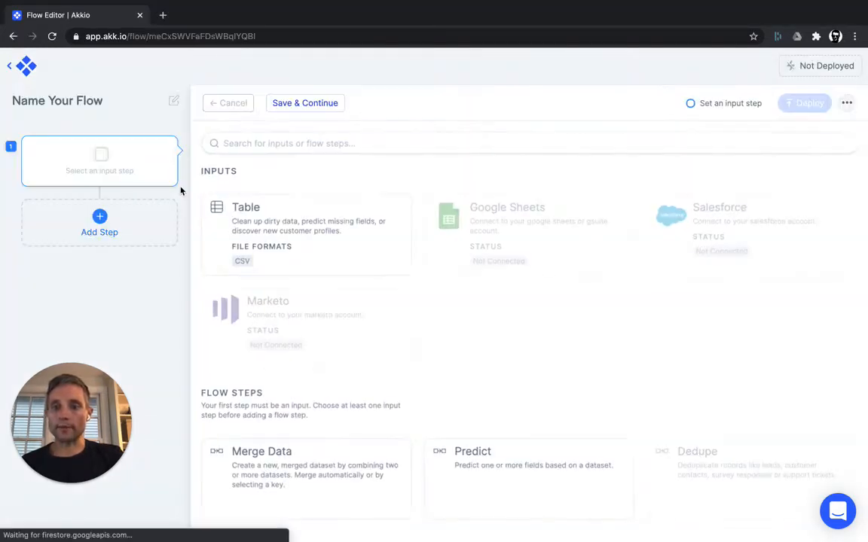
click(306, 235)
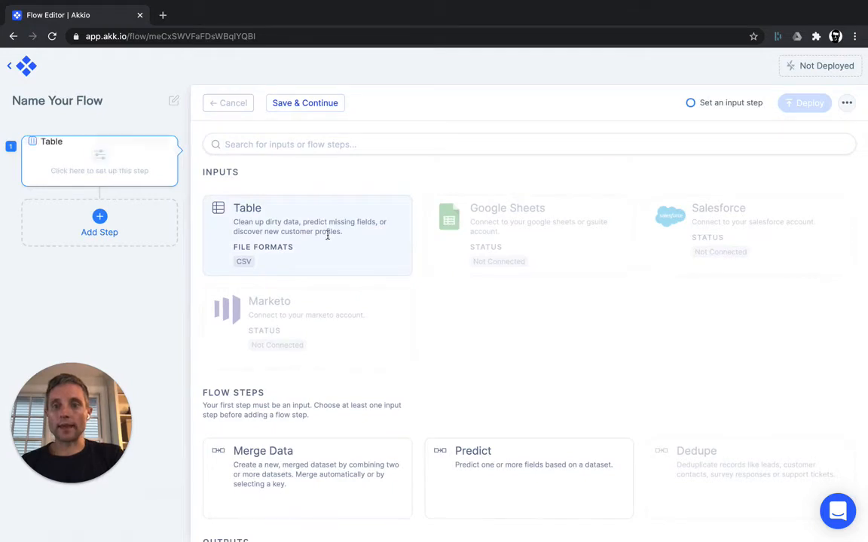
click(307, 233)
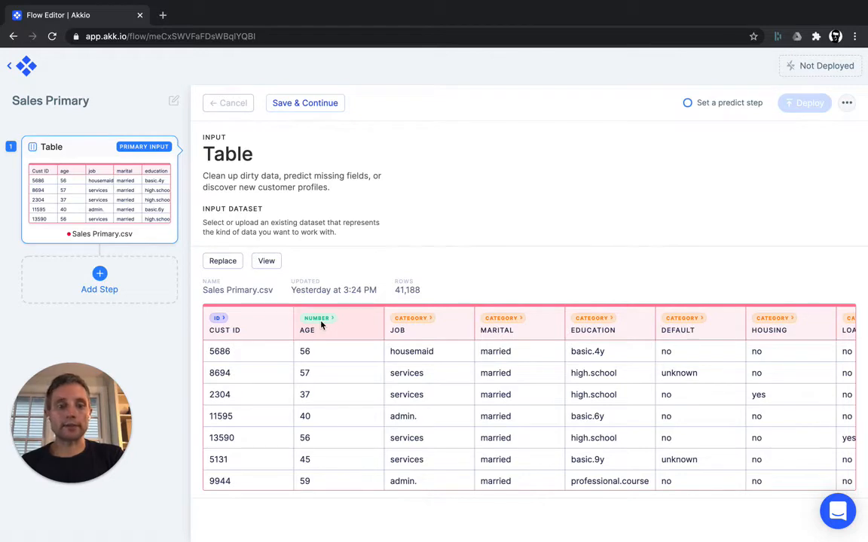
mouse_move(244, 389)
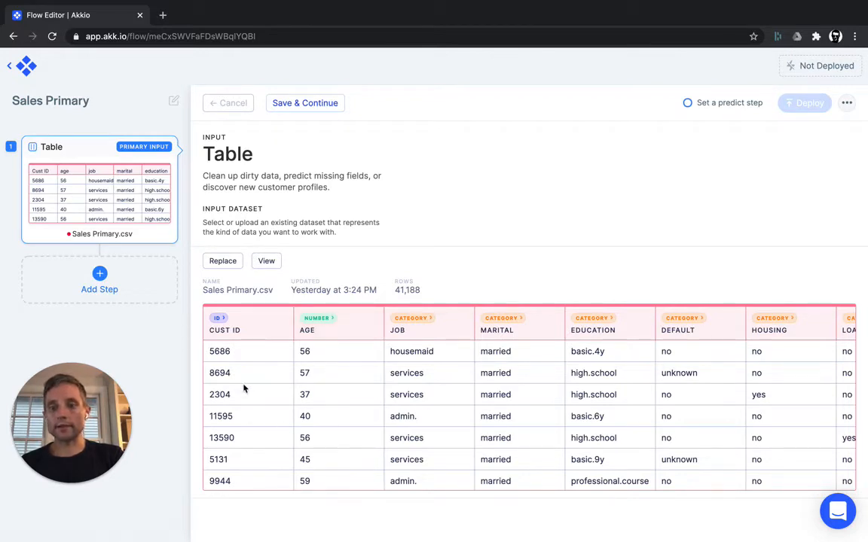
scroll(right, 3)
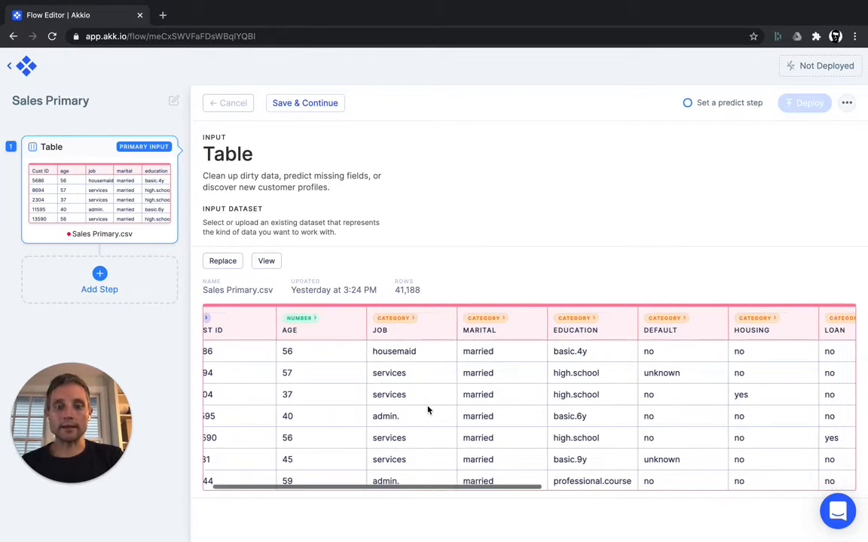
scroll(right, 3)
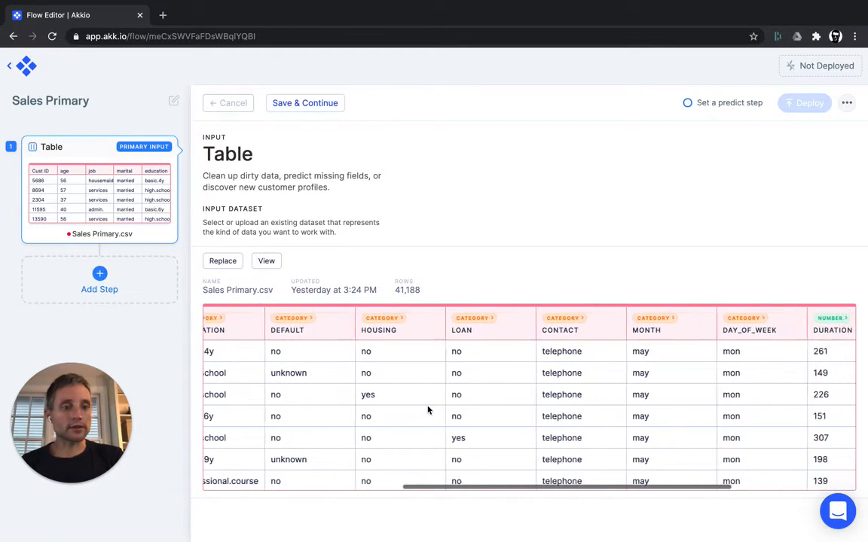
scroll(right, 3)
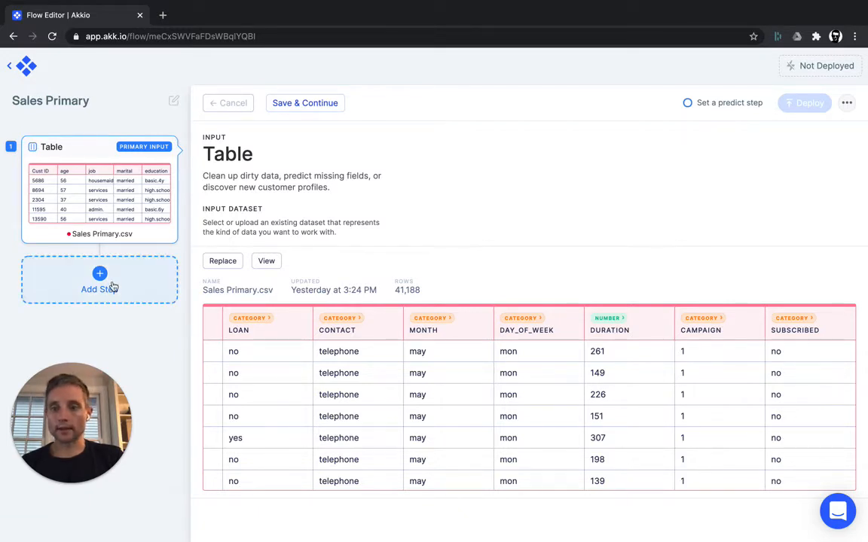
- Add a Predict step after Sales Primary and scroll to its prediction fields
click(100, 283)
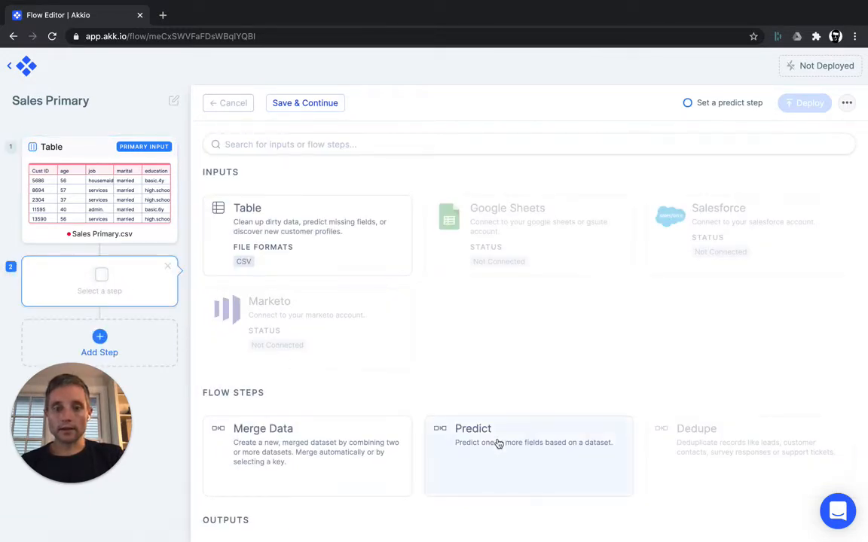
click(474, 441)
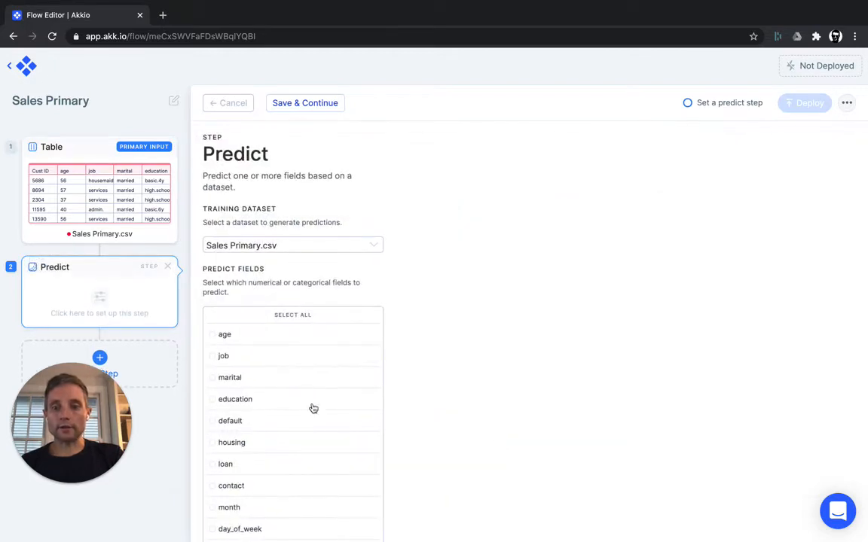
scroll(down, 3)
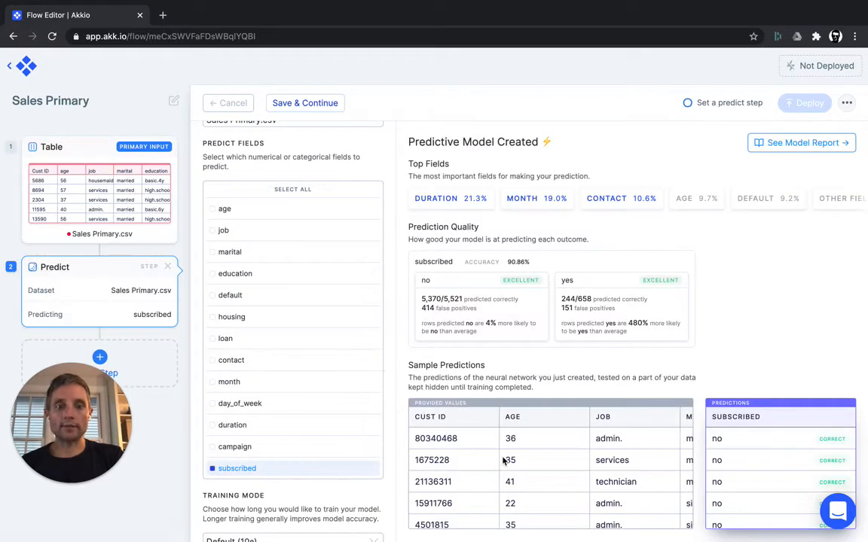
mouse_move(546, 273)
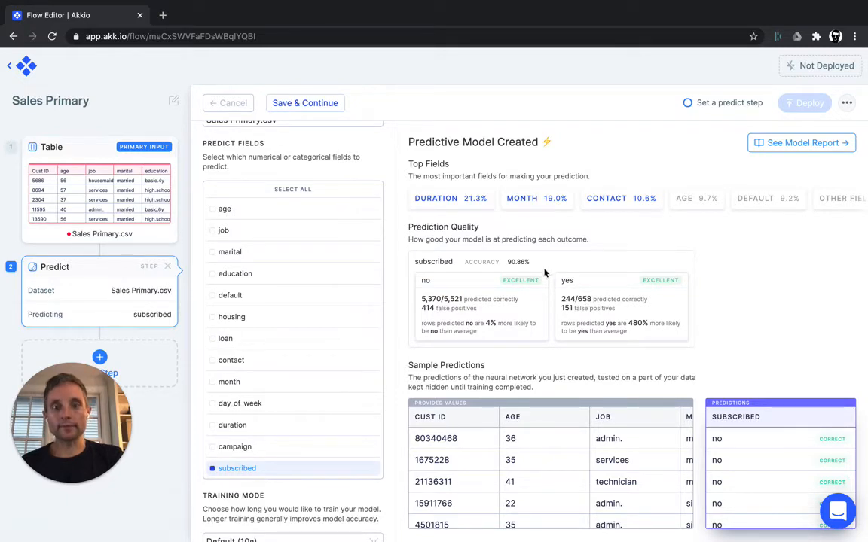
mouse_move(542, 271)
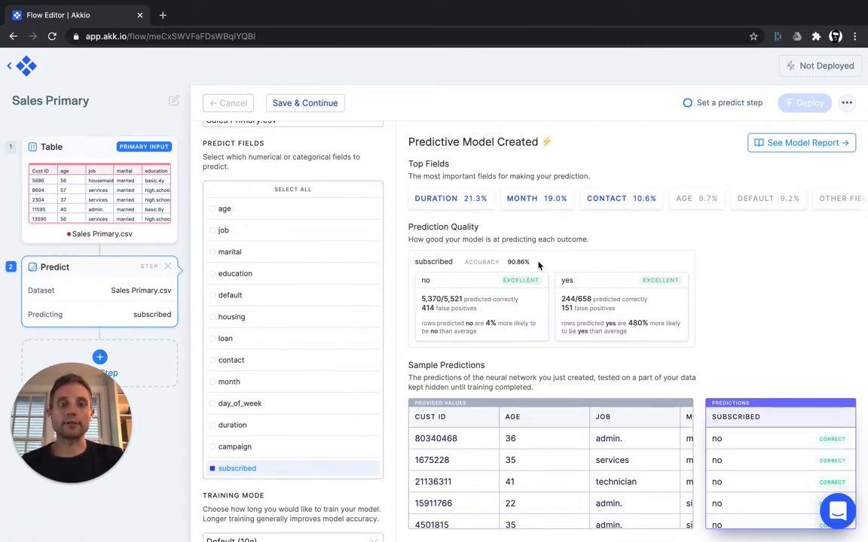
mouse_move(475, 265)
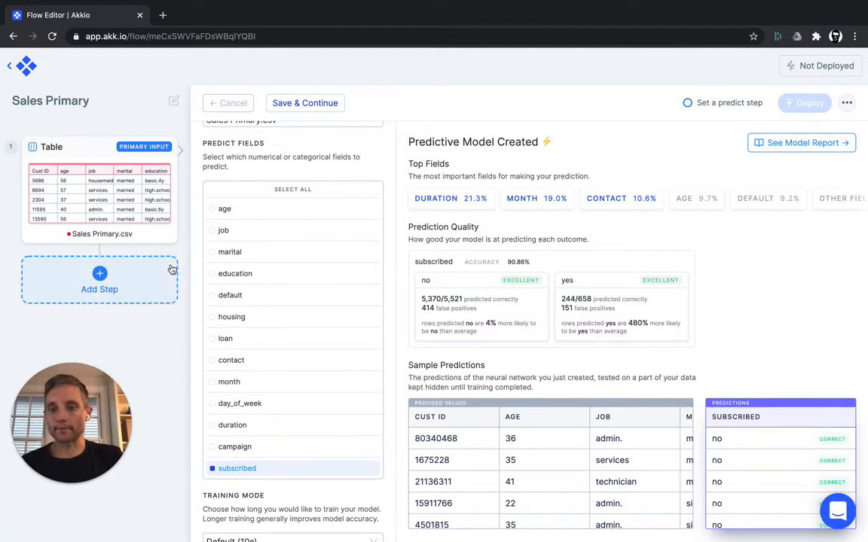
- Add another step after the Sales Primary table to bring in Sales Secondary.csv
click(100, 269)
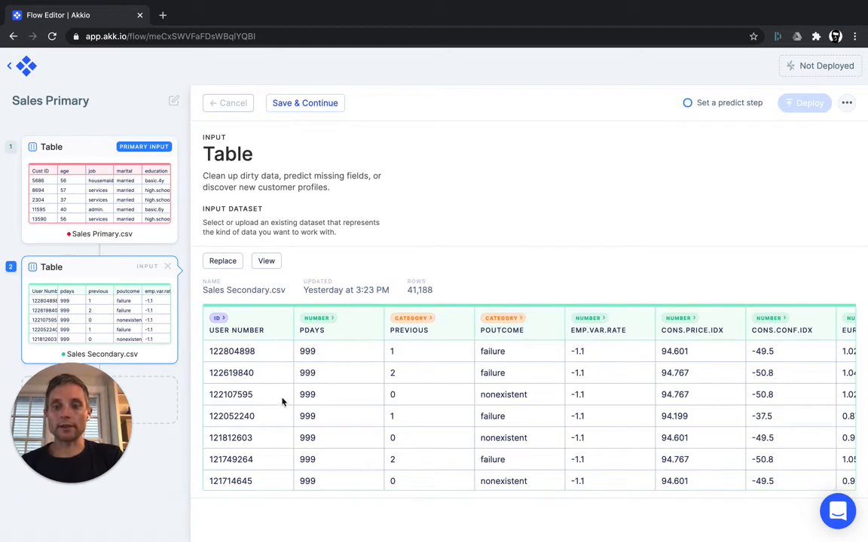
mouse_move(392, 397)
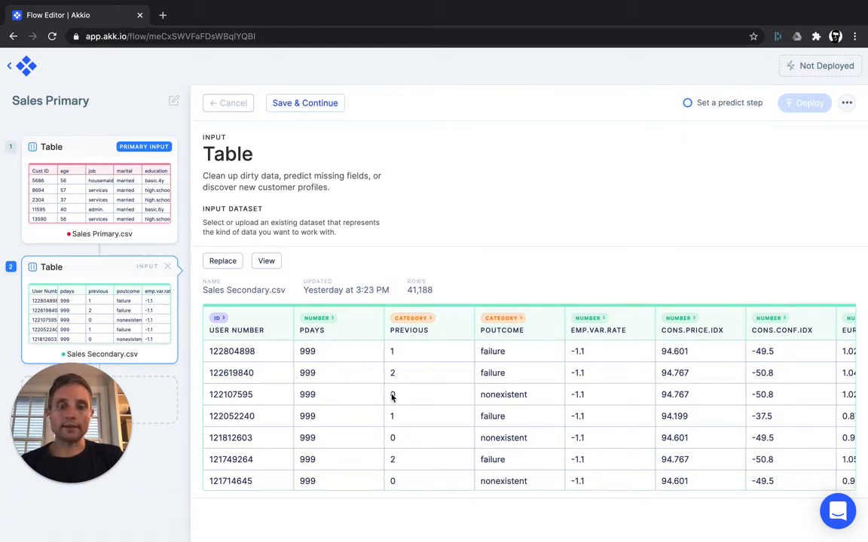
mouse_move(448, 372)
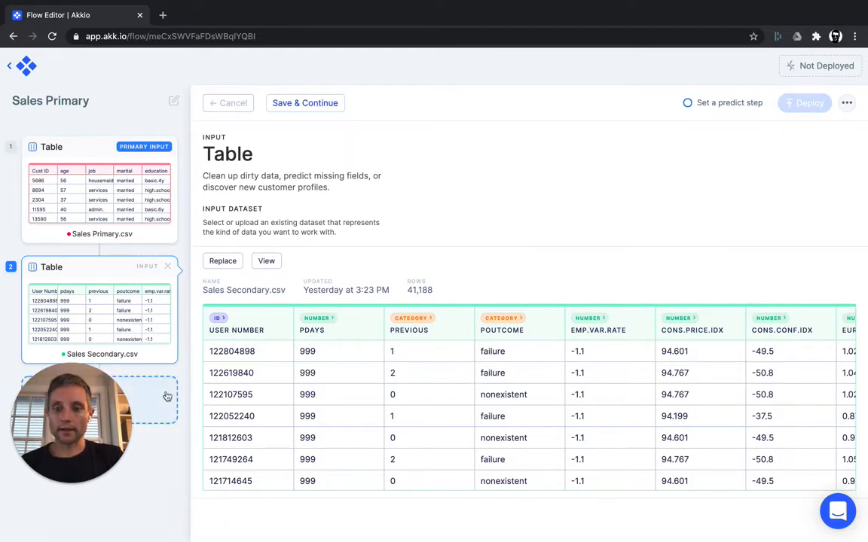
- Add a Merge Data step using the suggested Cust ID to User Number match
click(98, 396)
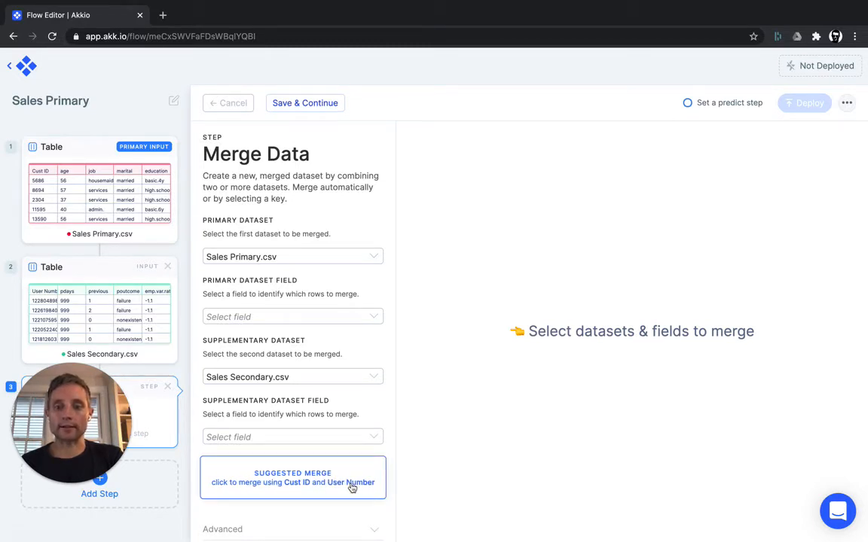
click(292, 478)
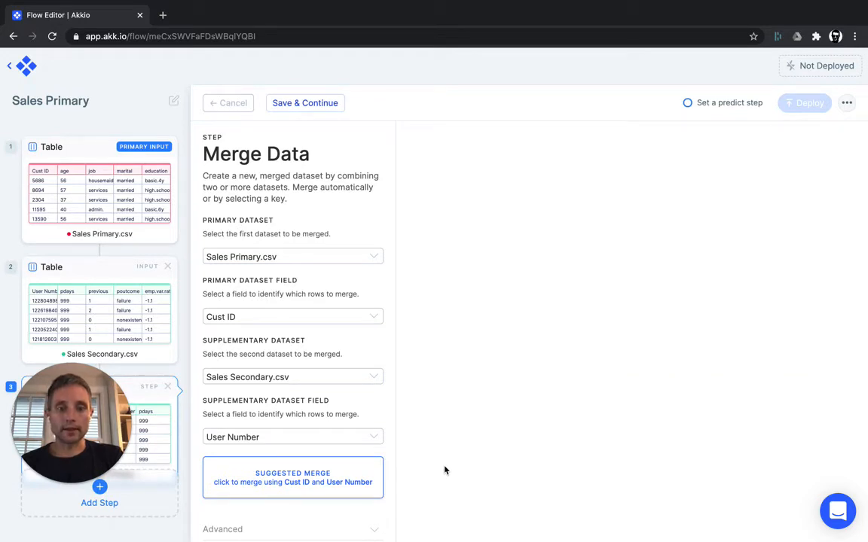
click(292, 477)
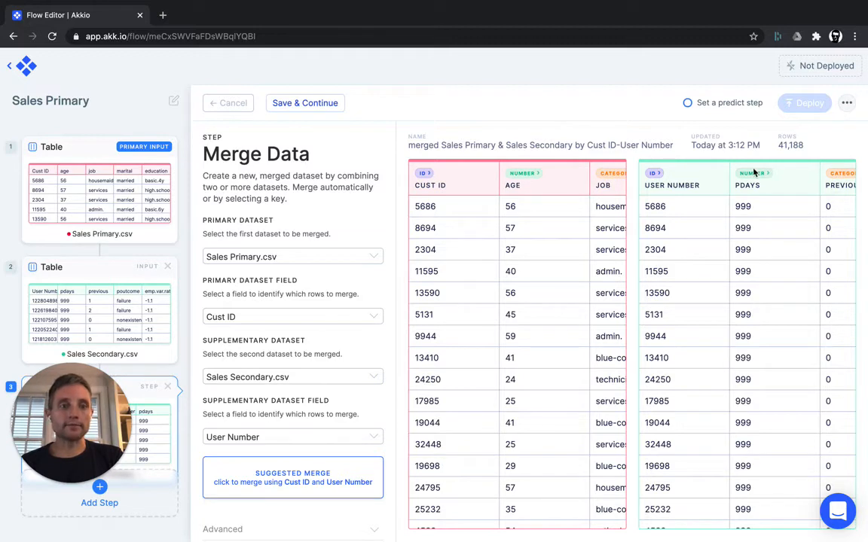
mouse_move(784, 143)
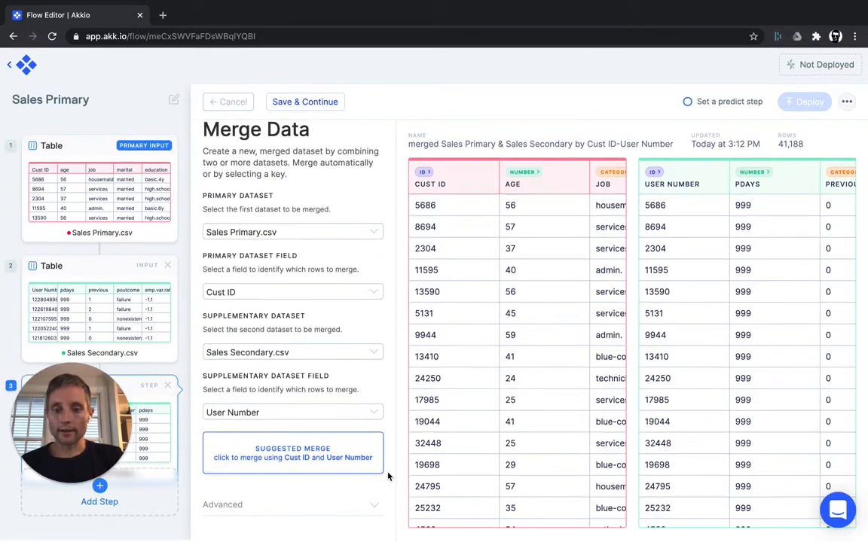
- Set the merge's Match Sensitivity to Exact Match Only and save the step
click(293, 506)
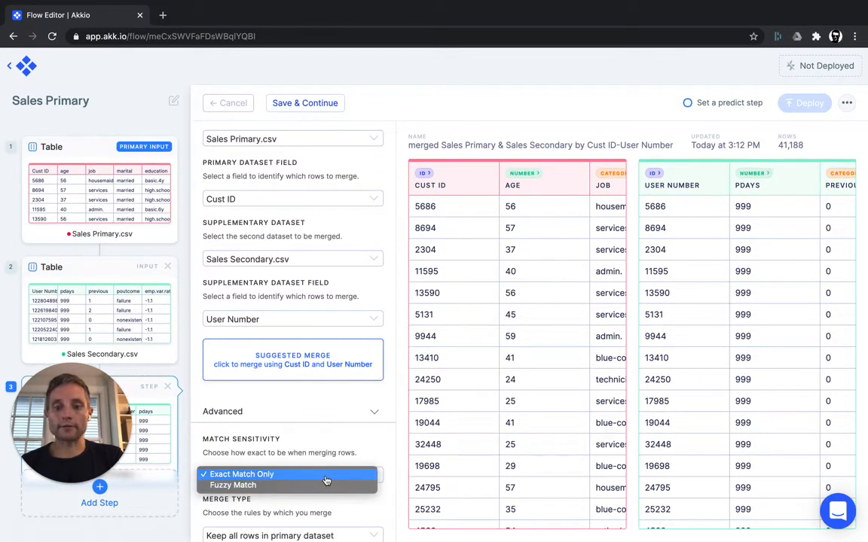
click(242, 474)
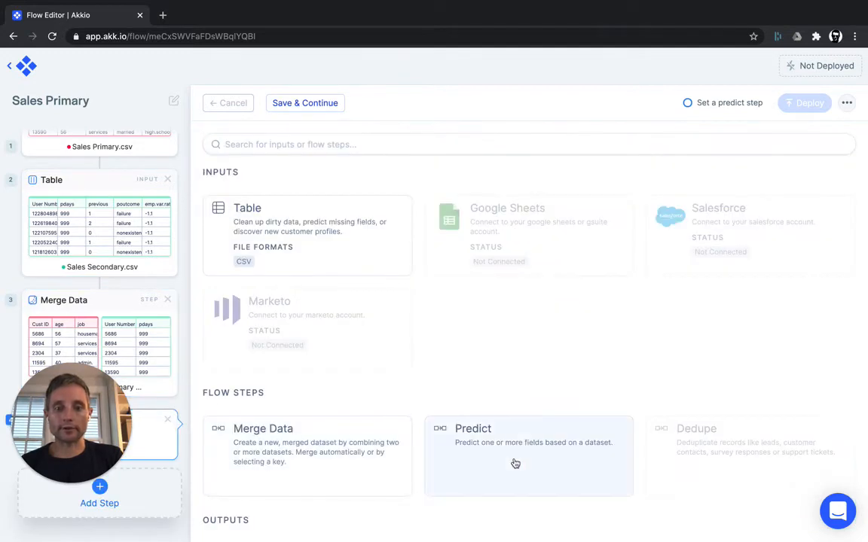
- Add a Predict step on the merged dataset with 'subscribed' as the predicted field
click(516, 463)
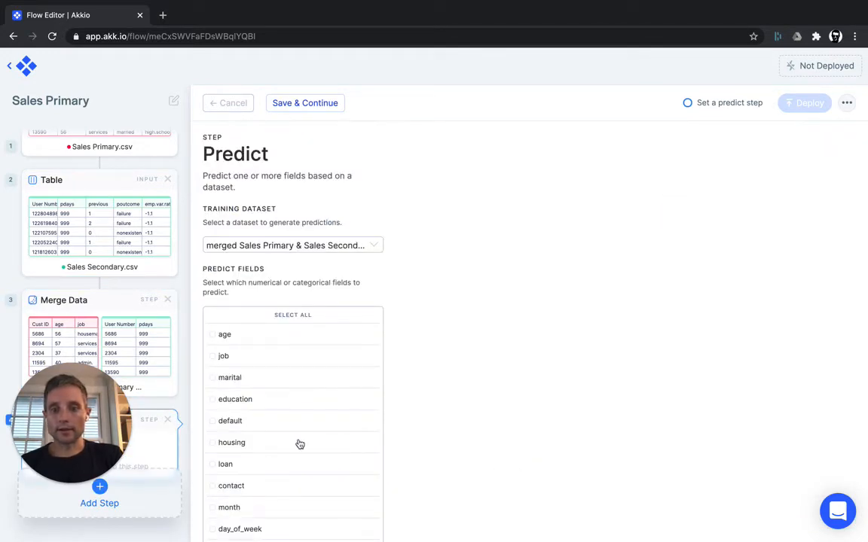
scroll(down, 3)
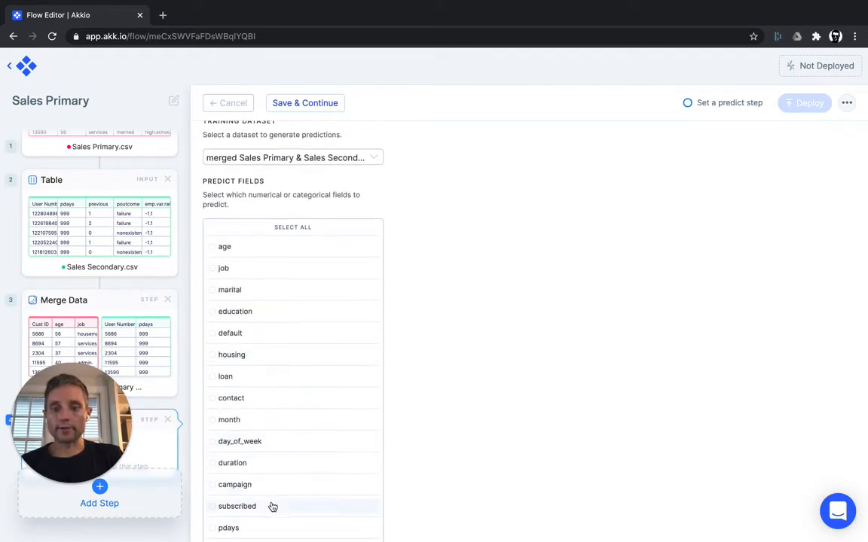
click(236, 506)
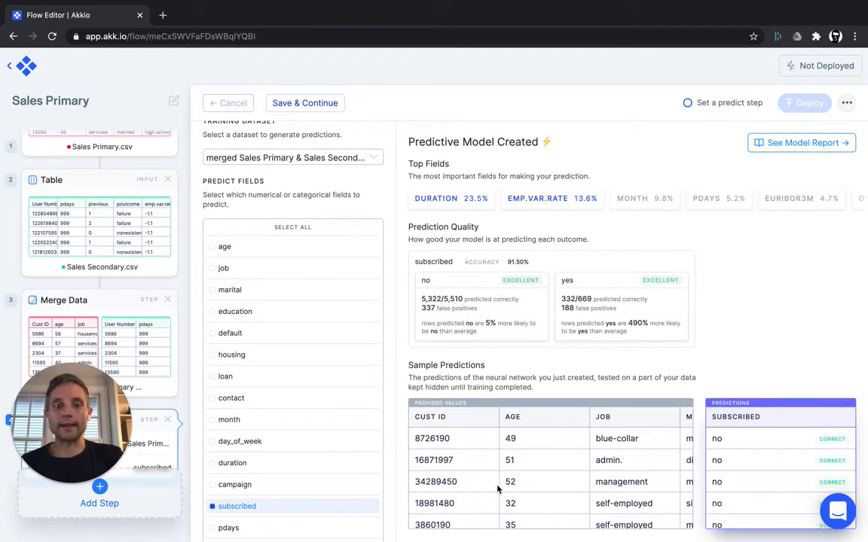
mouse_move(518, 252)
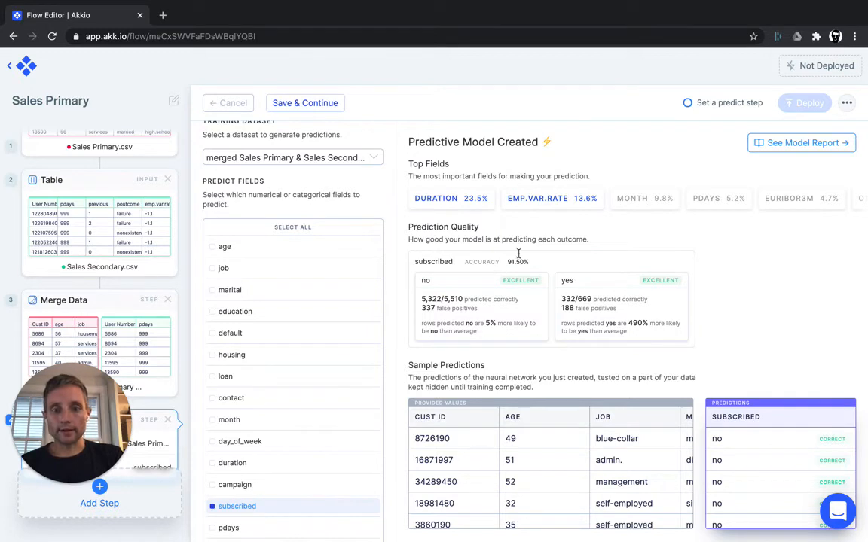
mouse_move(542, 198)
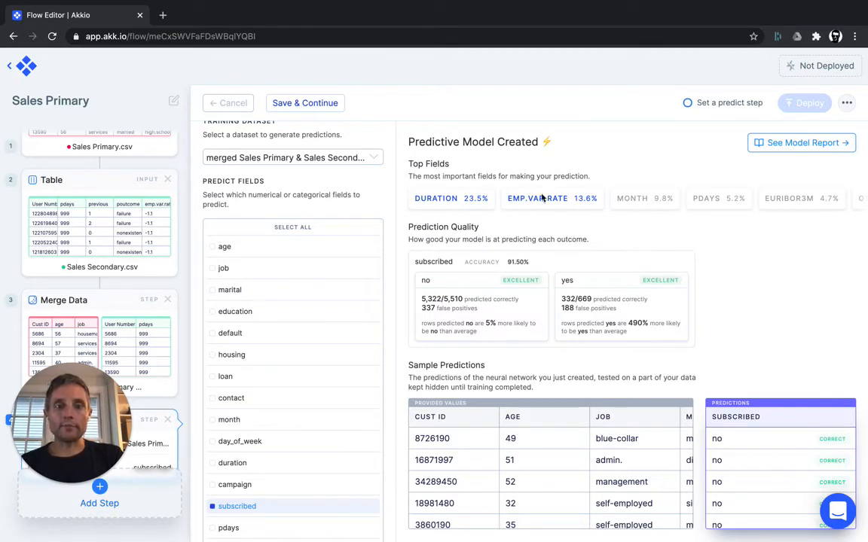
mouse_move(590, 226)
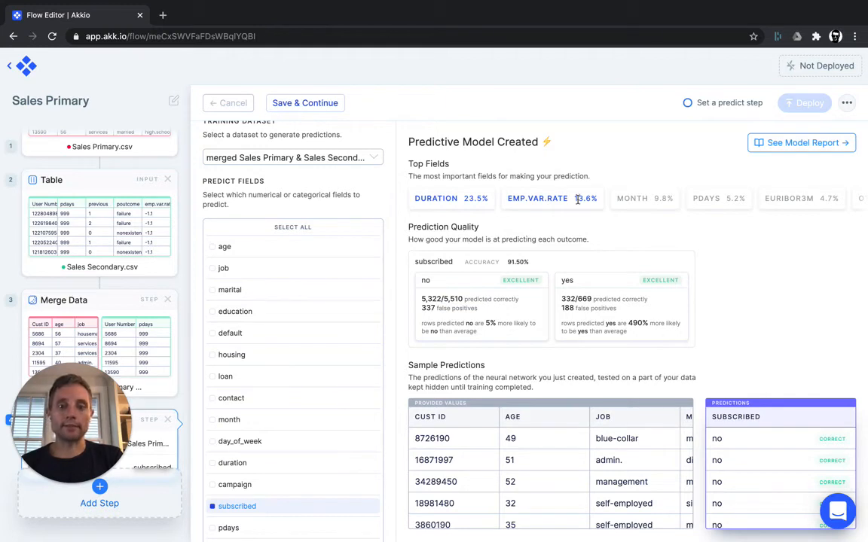
mouse_move(510, 273)
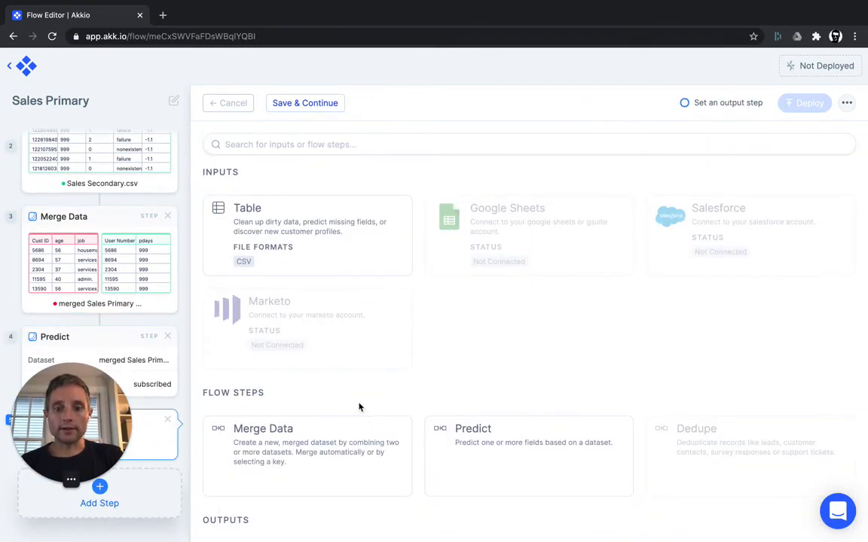
- Add a Web App output titled 'Merge demo'
scroll(down, 3)
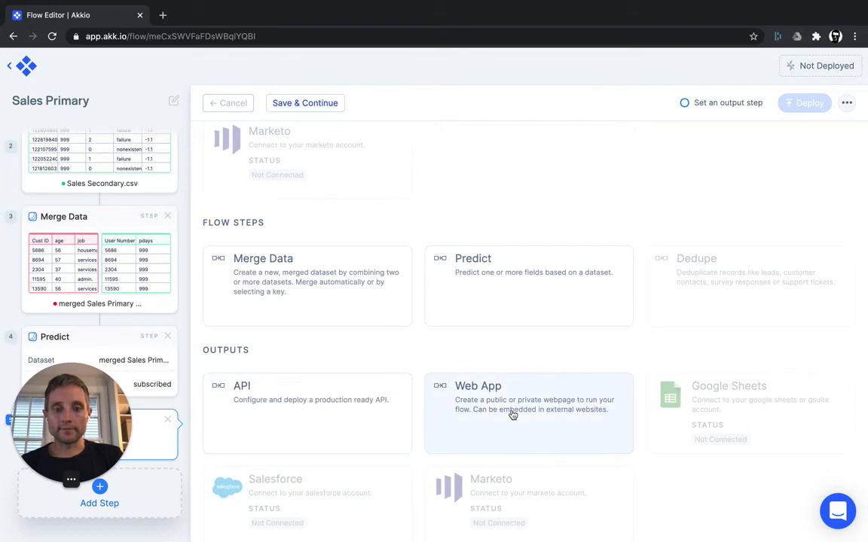
click(527, 413)
text(M)
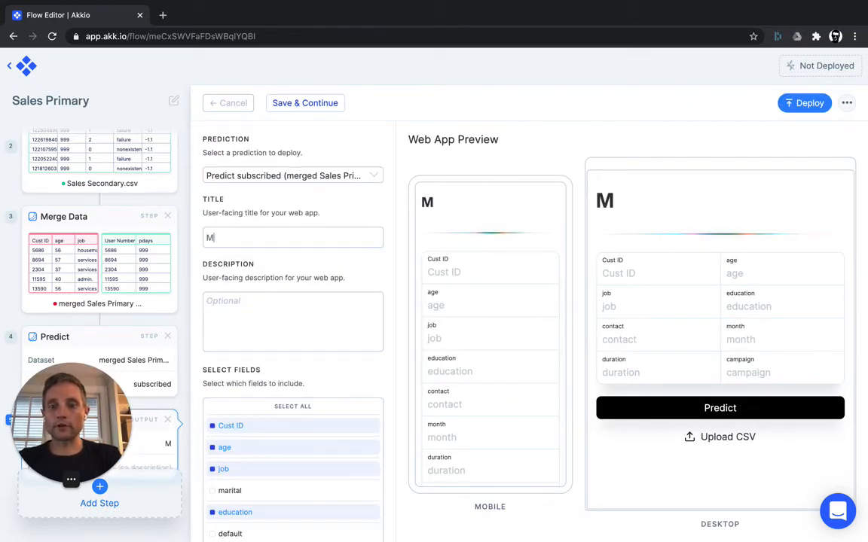
text(erge demo)
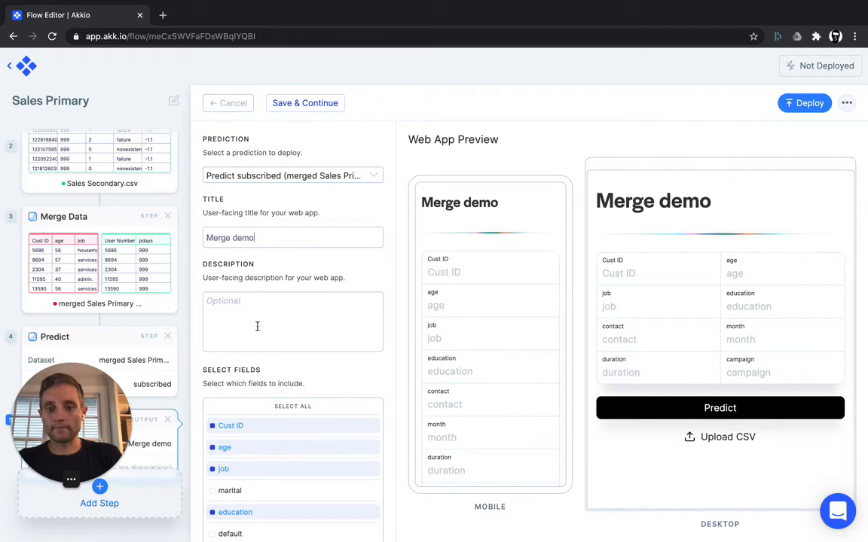
- Review the web app fields and settings, then deploy the flow
scroll(down, 3)
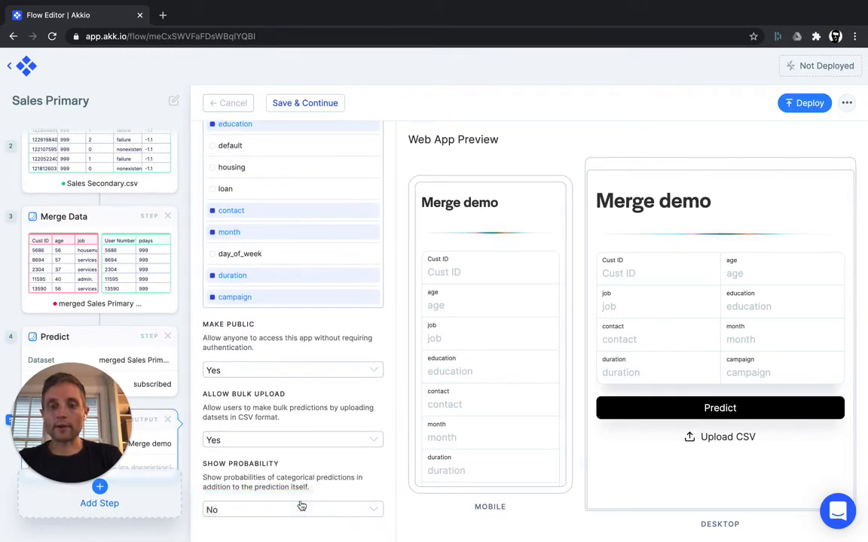
scroll(up, 3)
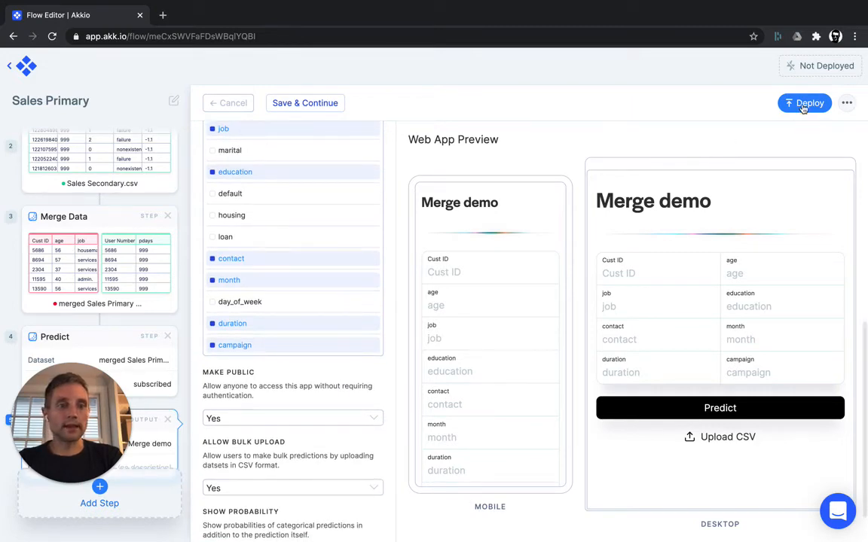
click(803, 104)
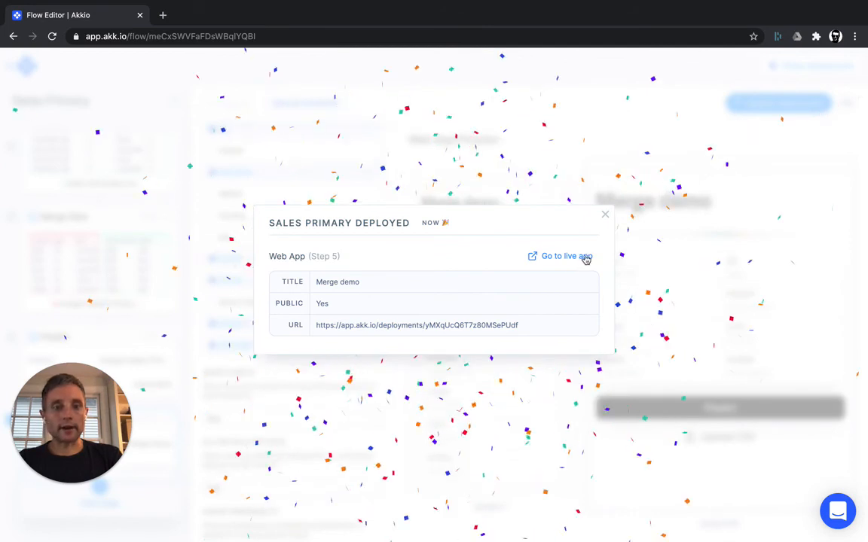
- Open the live Merge demo app and review the 'What should my CSV look like?' popup
click(560, 256)
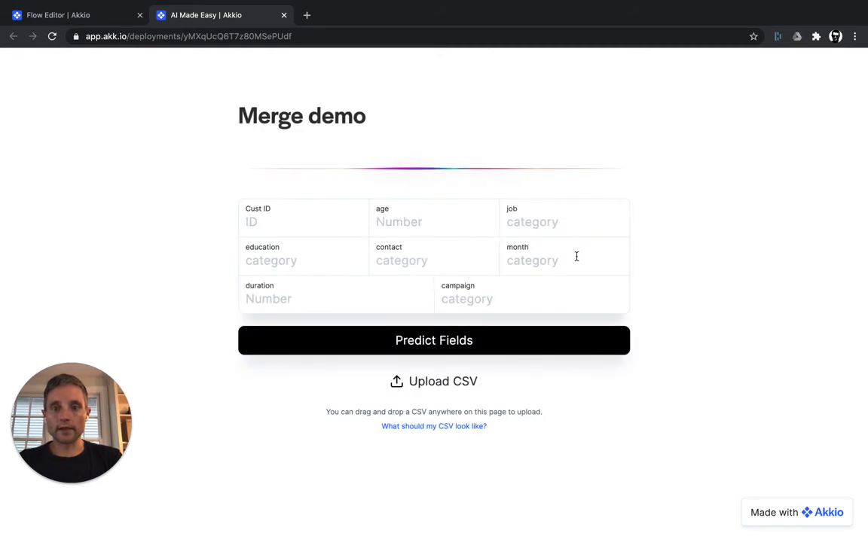
mouse_move(487, 208)
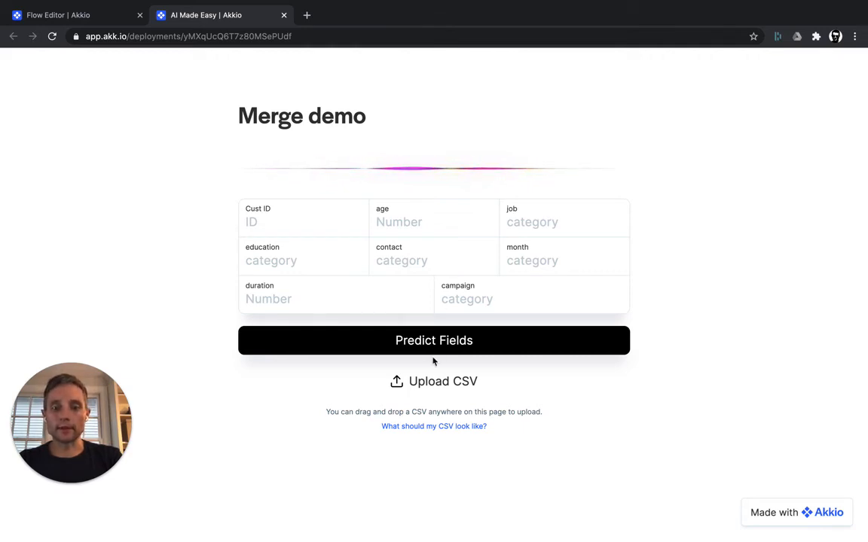
click(434, 426)
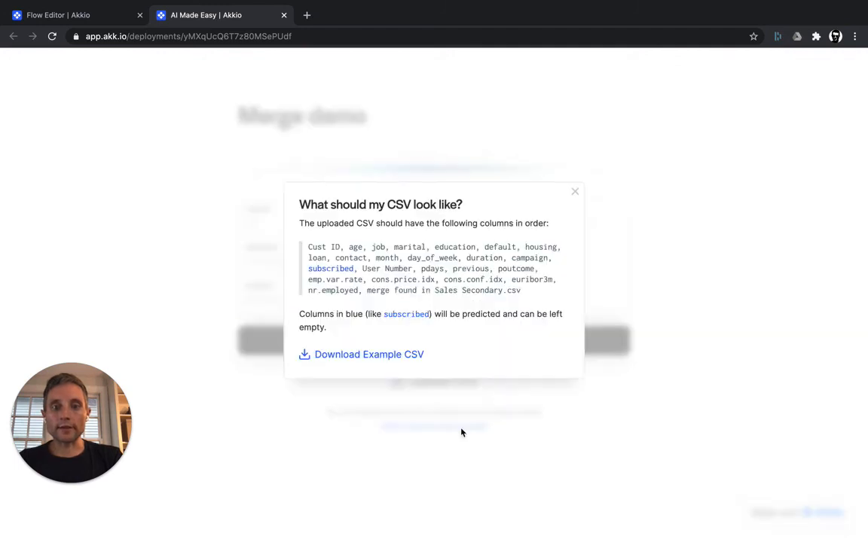
mouse_move(318, 247)
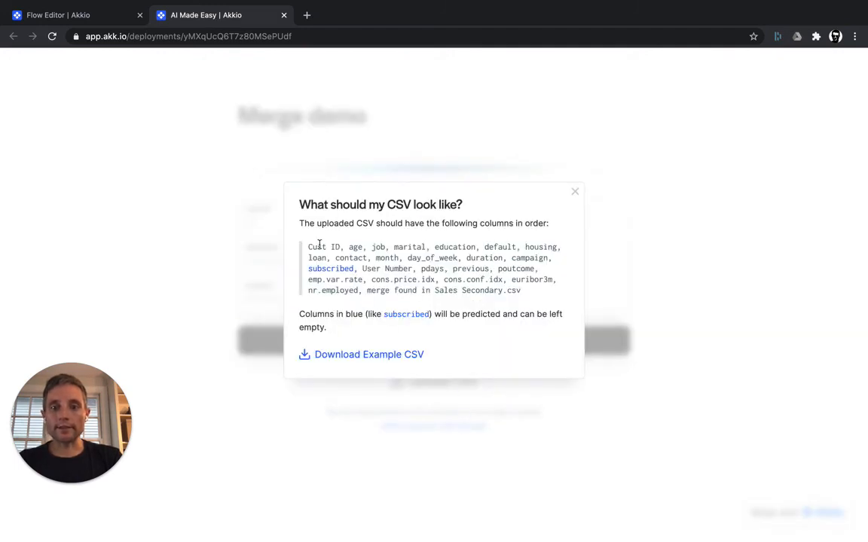
mouse_move(466, 281)
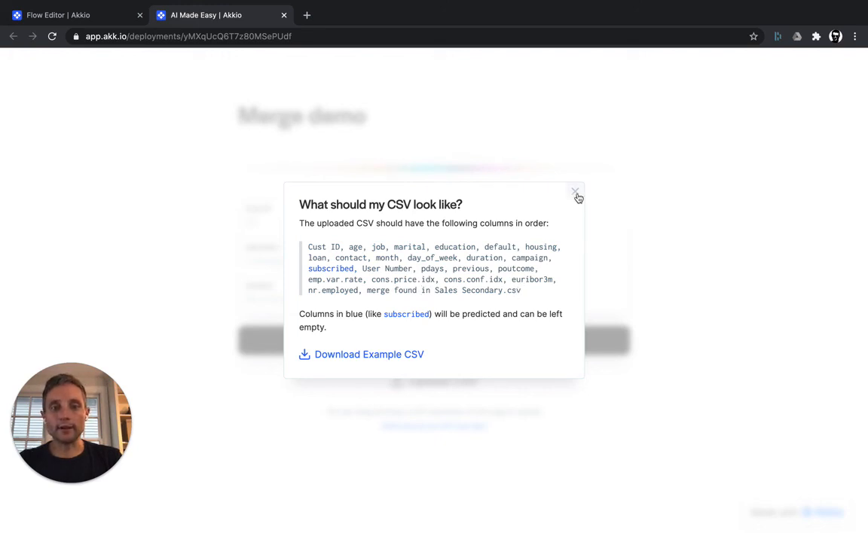
click(575, 193)
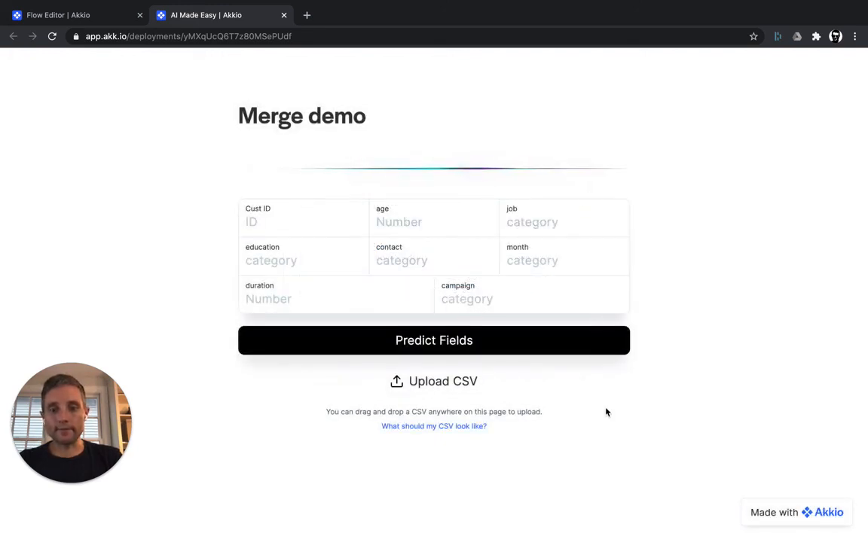